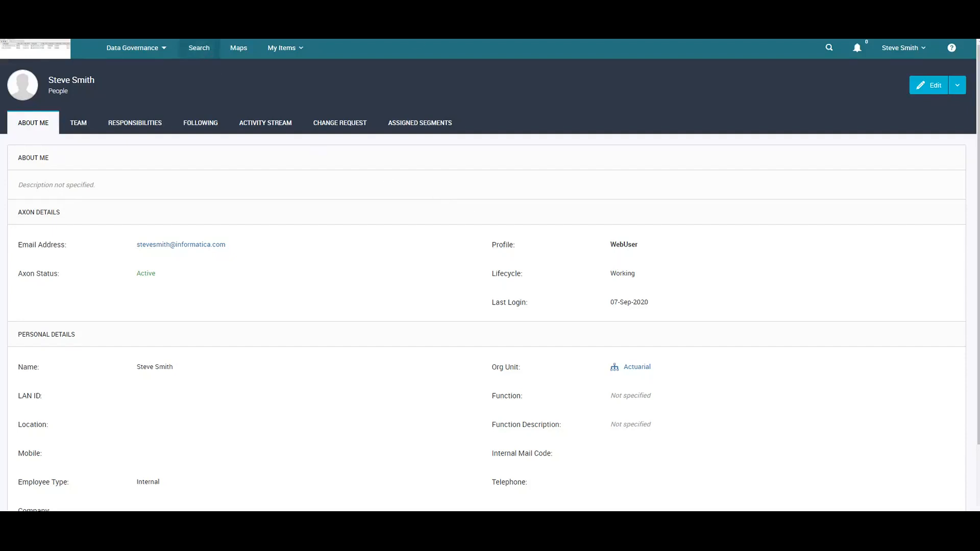
- Show the People search grid of all 42 people with its export options
{"action": "left_click", "coordinate": [199, 48]}
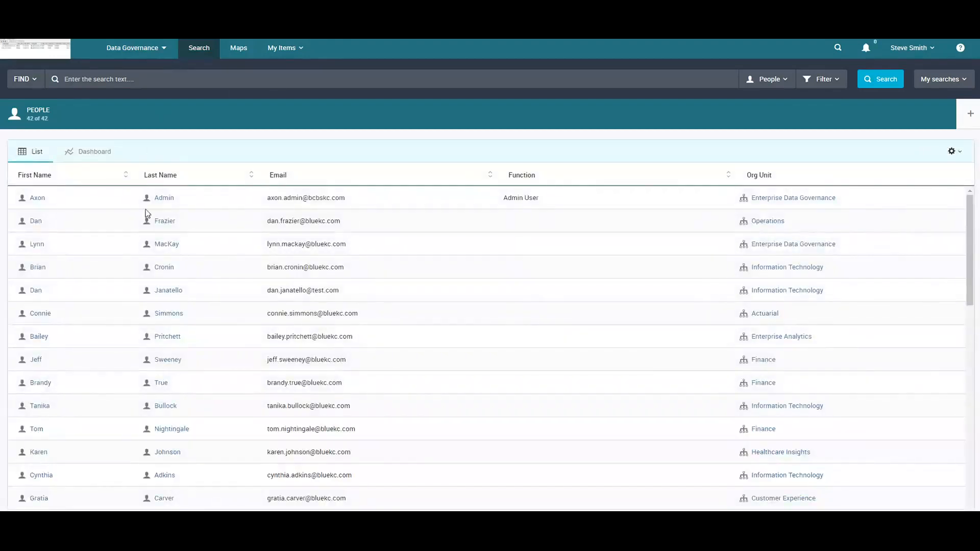
{"action": "mouse_move", "coordinate": [628, 240]}
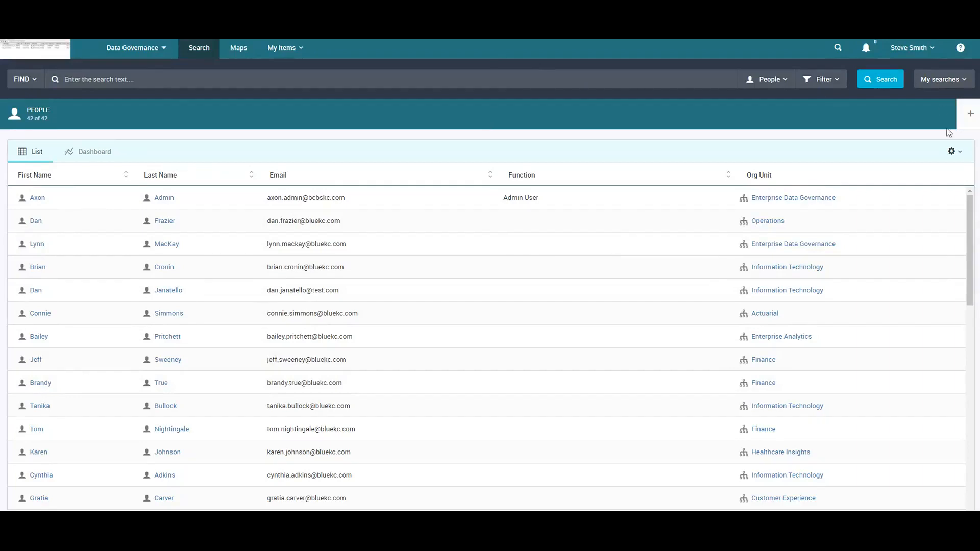
{"action": "left_click", "coordinate": [951, 151]}
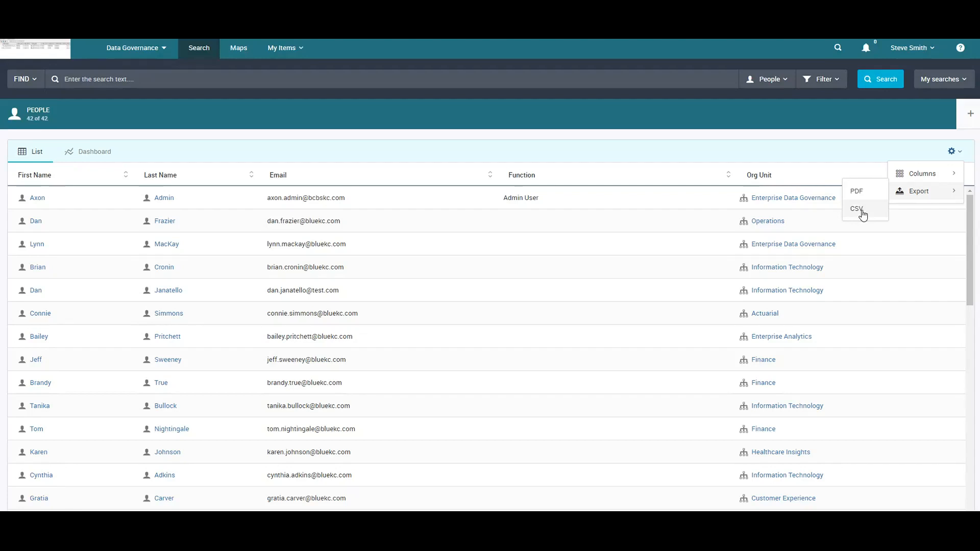
- Export the People list to CSV, opening names, emails and org units in Excel
{"action": "left_click", "coordinate": [857, 208]}
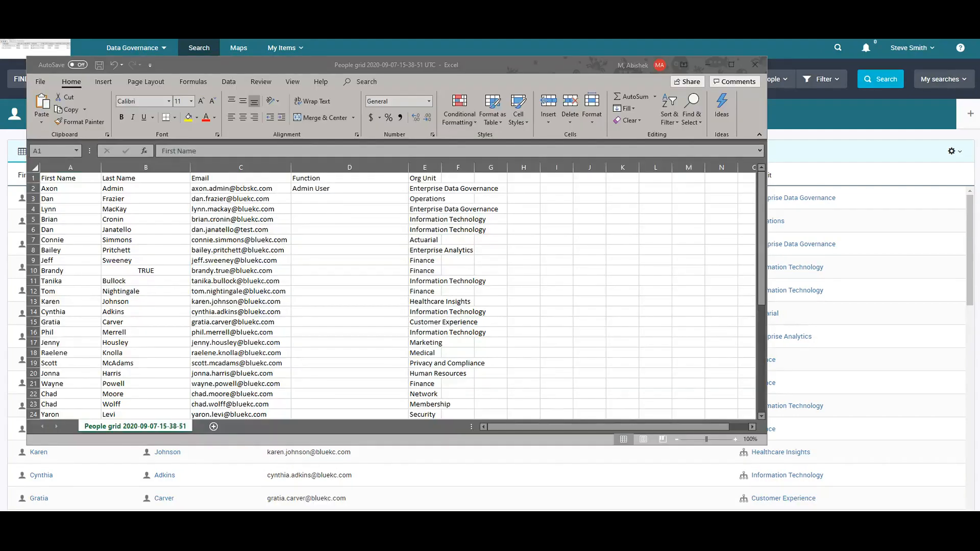
{"action": "mouse_move", "coordinate": [281, 211]}
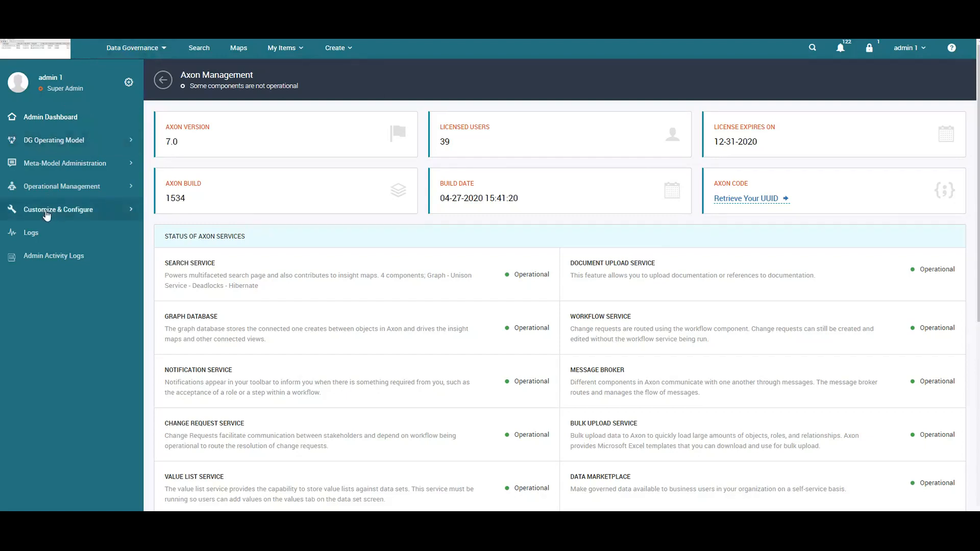
- Go to Customize & Configure > Application Settings > Enable Export of Objects
{"action": "left_click", "coordinate": [59, 209]}
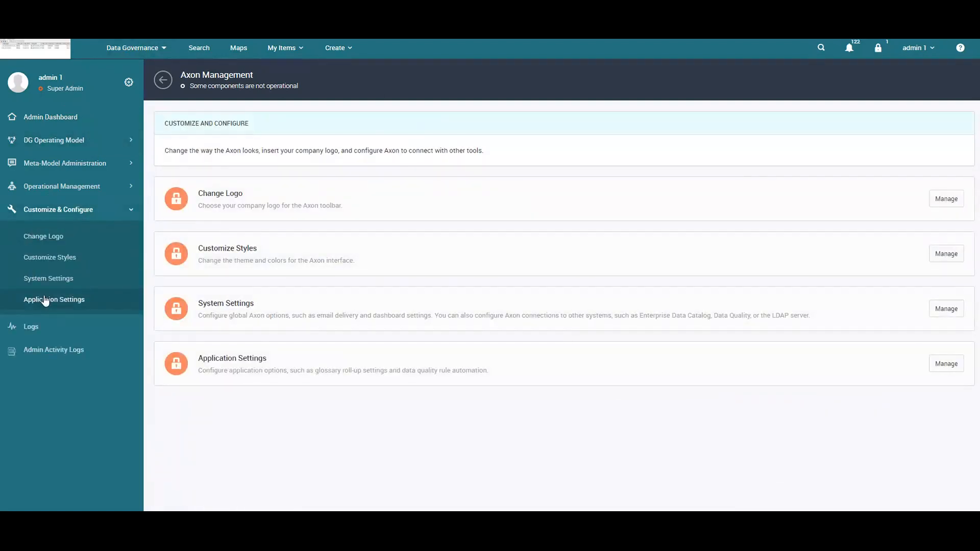
{"action": "left_click", "coordinate": [53, 299]}
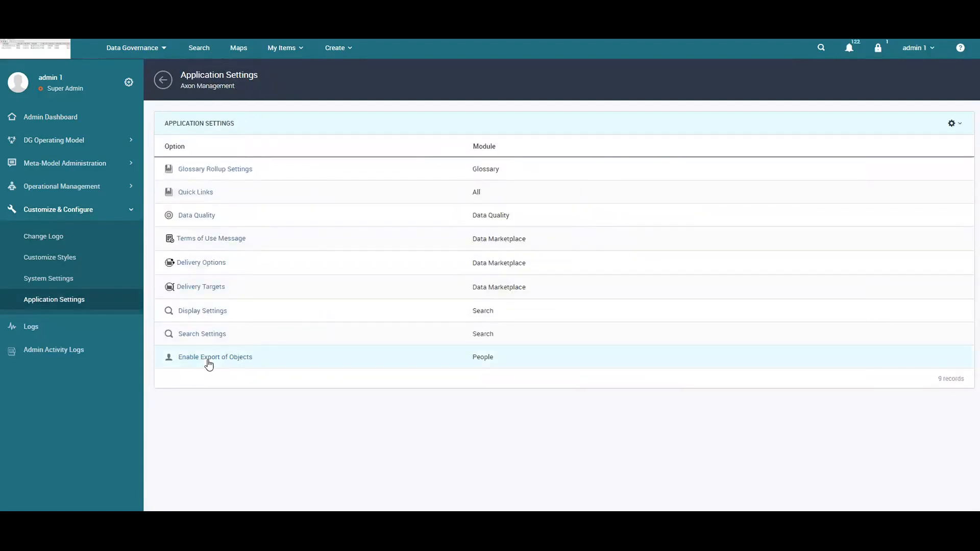
{"action": "left_click", "coordinate": [215, 356]}
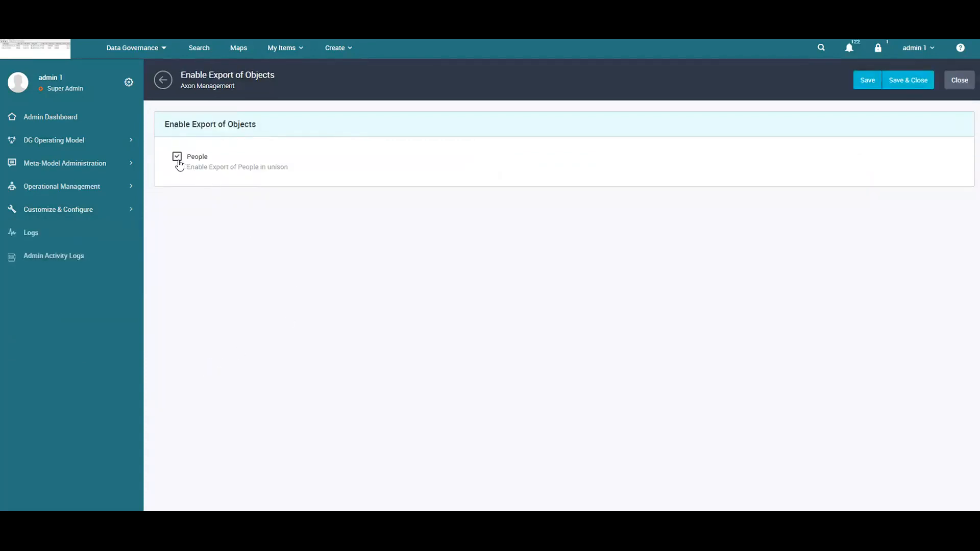
- Uncheck People in Enable Export of Objects, save, and return to Application Settings
{"action": "left_click", "coordinate": [178, 156]}
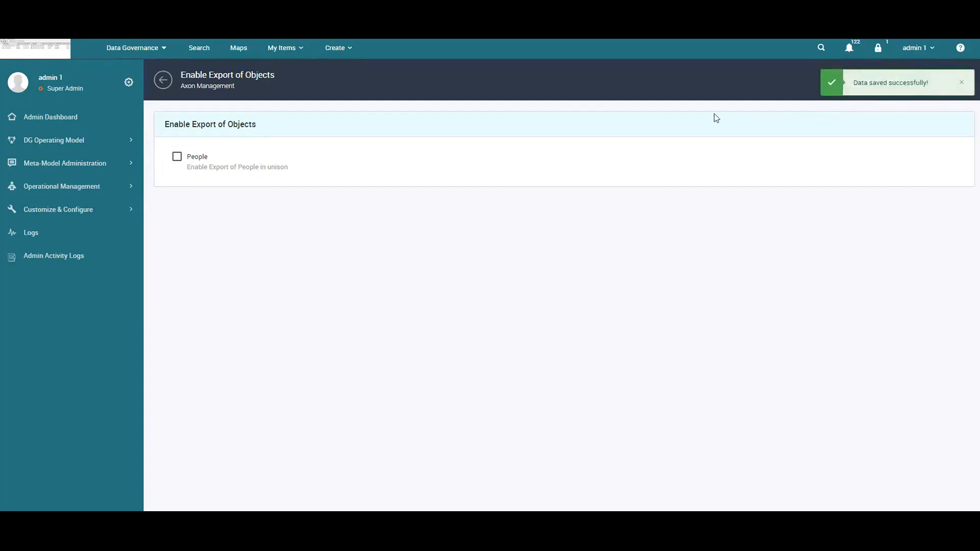
{"action": "left_click", "coordinate": [162, 80]}
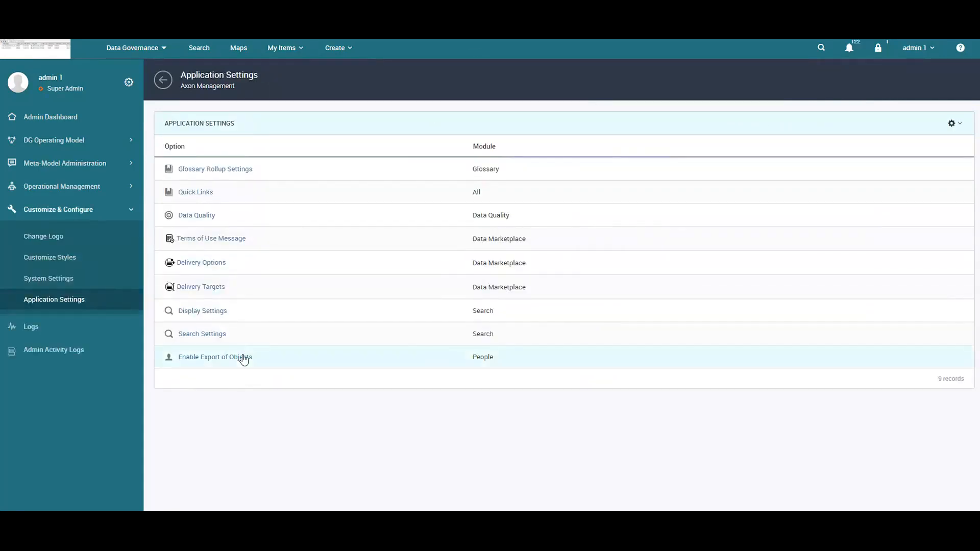
{"action": "left_click", "coordinate": [214, 356]}
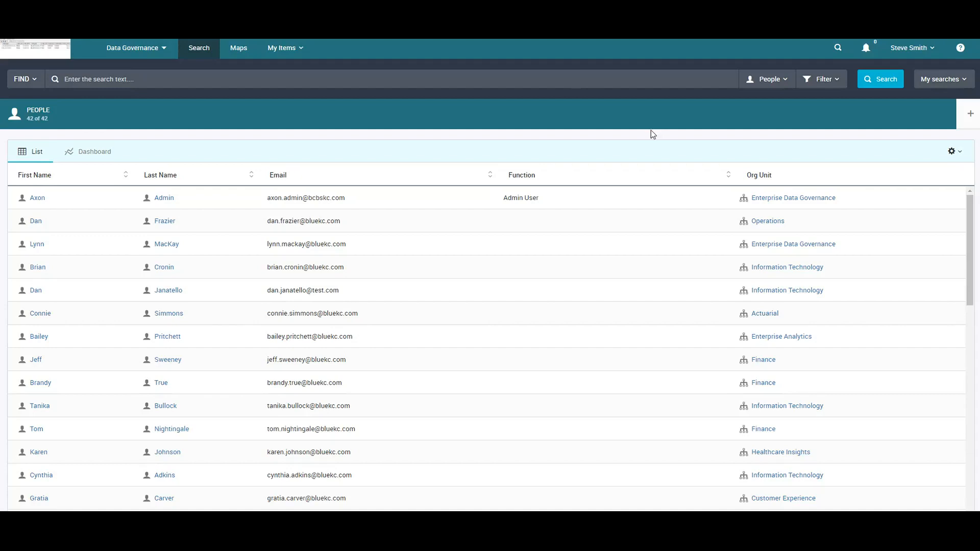
{"action": "mouse_move", "coordinate": [906, 82]}
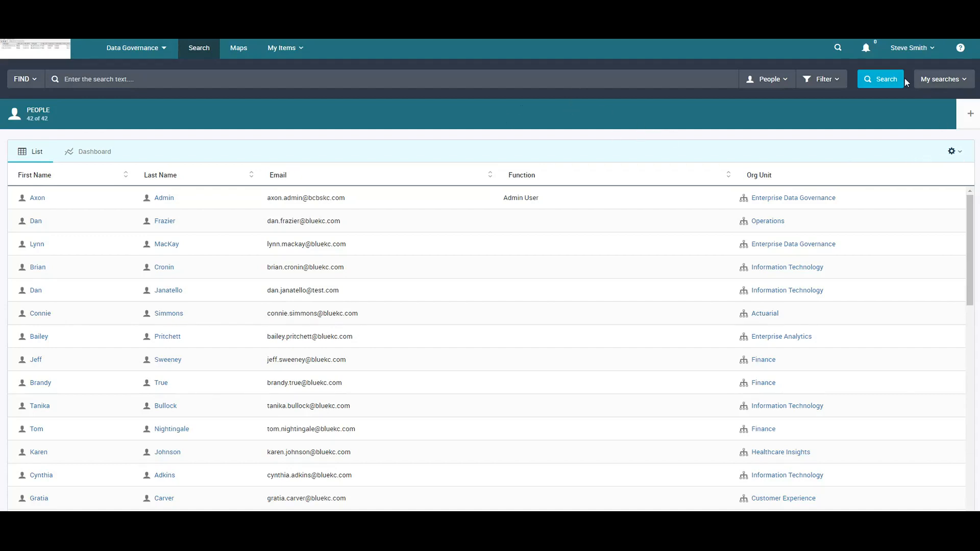
- Check the People grid's gear menu, which now offers only Columns
{"action": "left_click", "coordinate": [953, 151]}
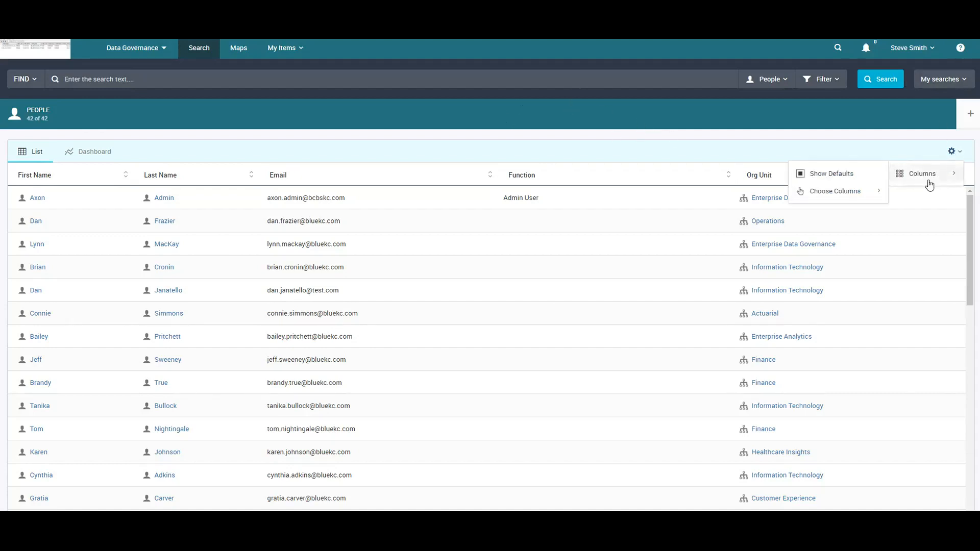